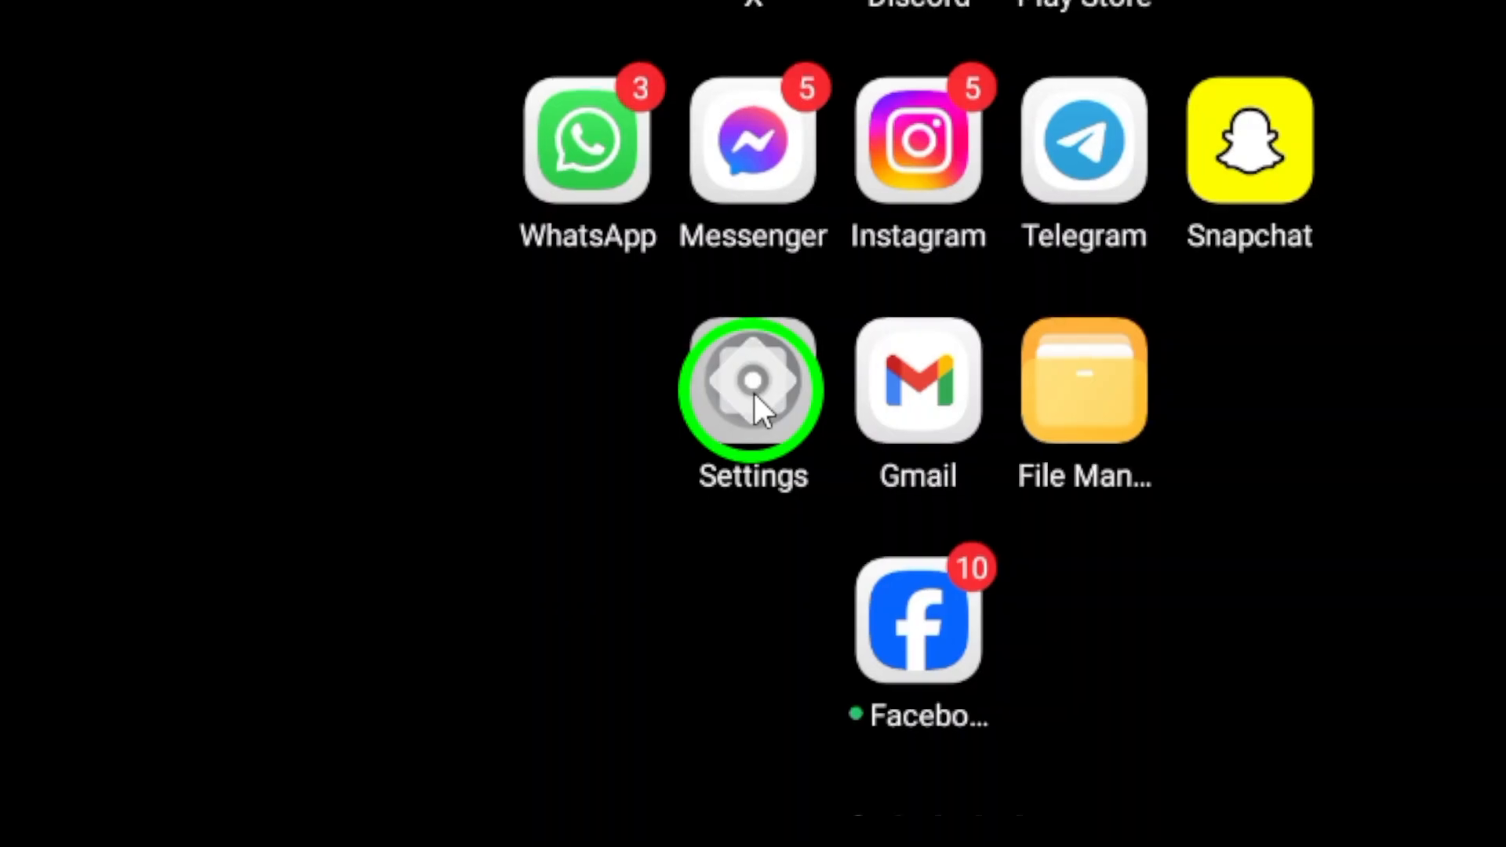
Launch the Settings app from the home screen.
{"action": "left_click", "coordinate": [753, 382]}
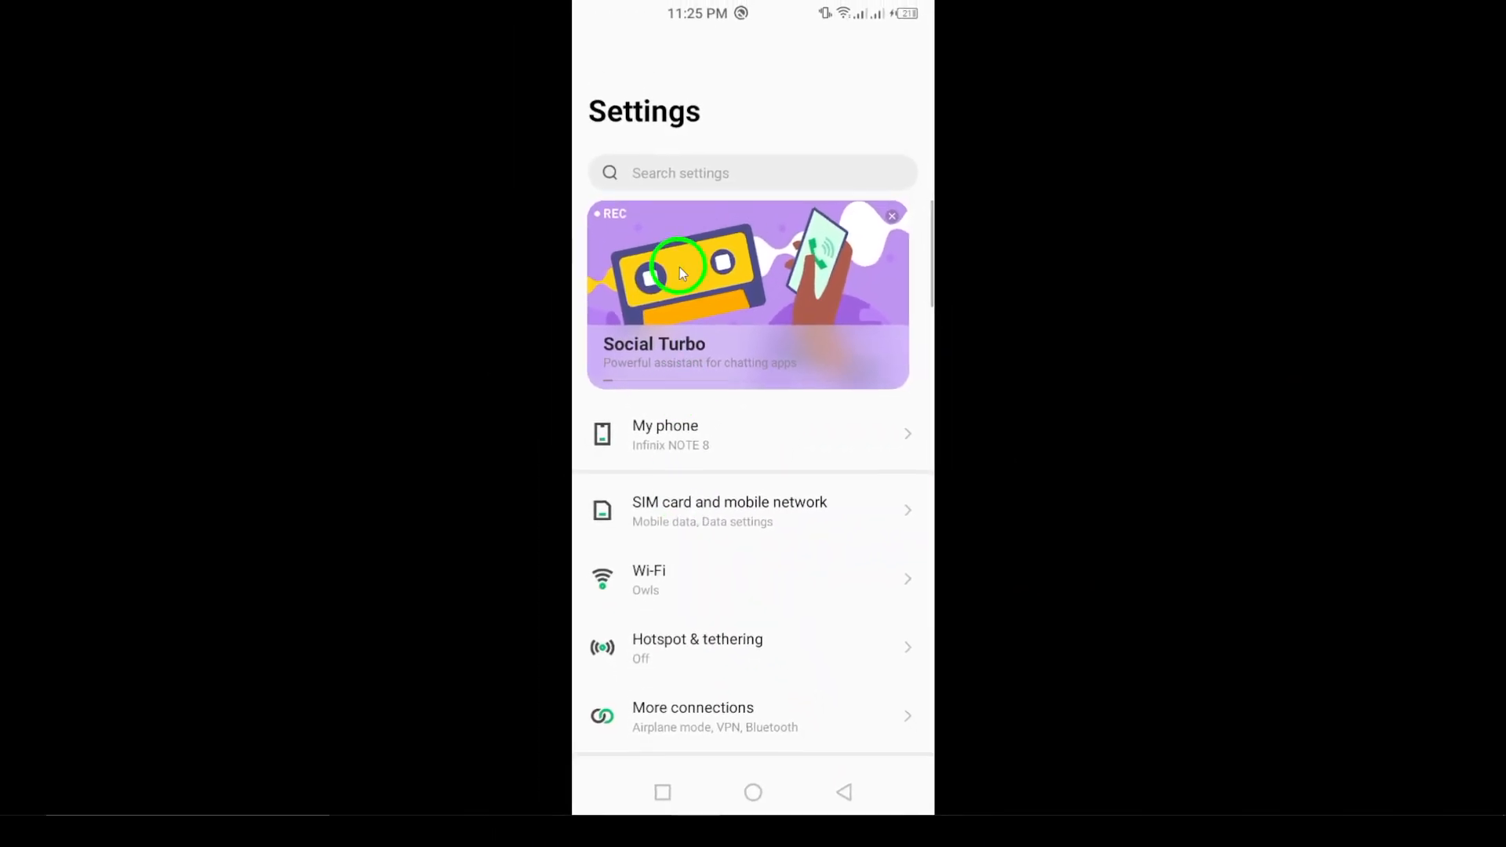
Search the applications list for "gma" to reach Gmail's app info page.
{"action": "scroll", "scroll_direction": "down", "scroll_amount": 3}
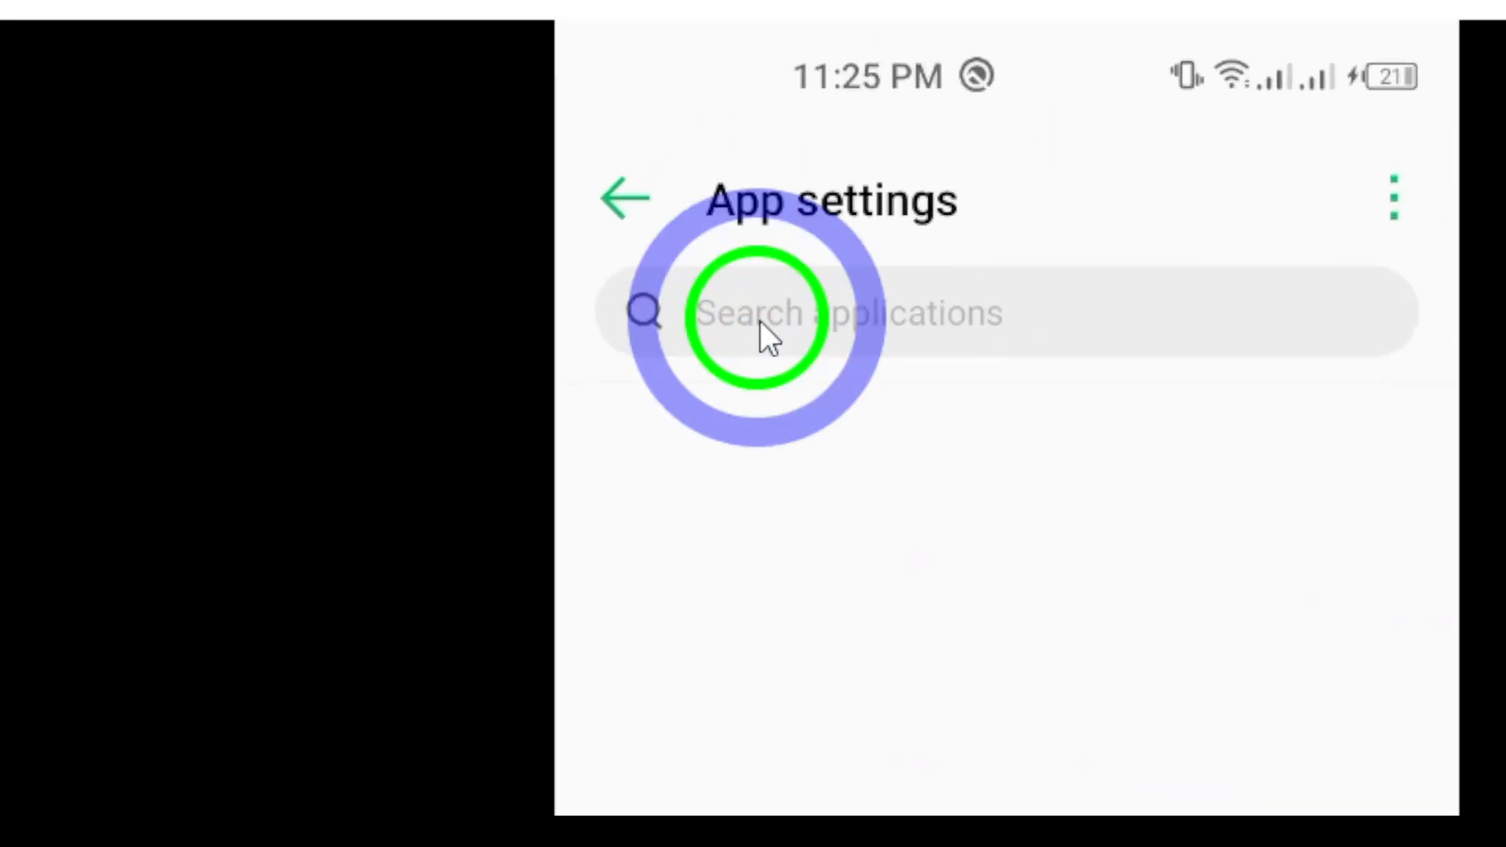
{"action": "type", "text": "gma"}
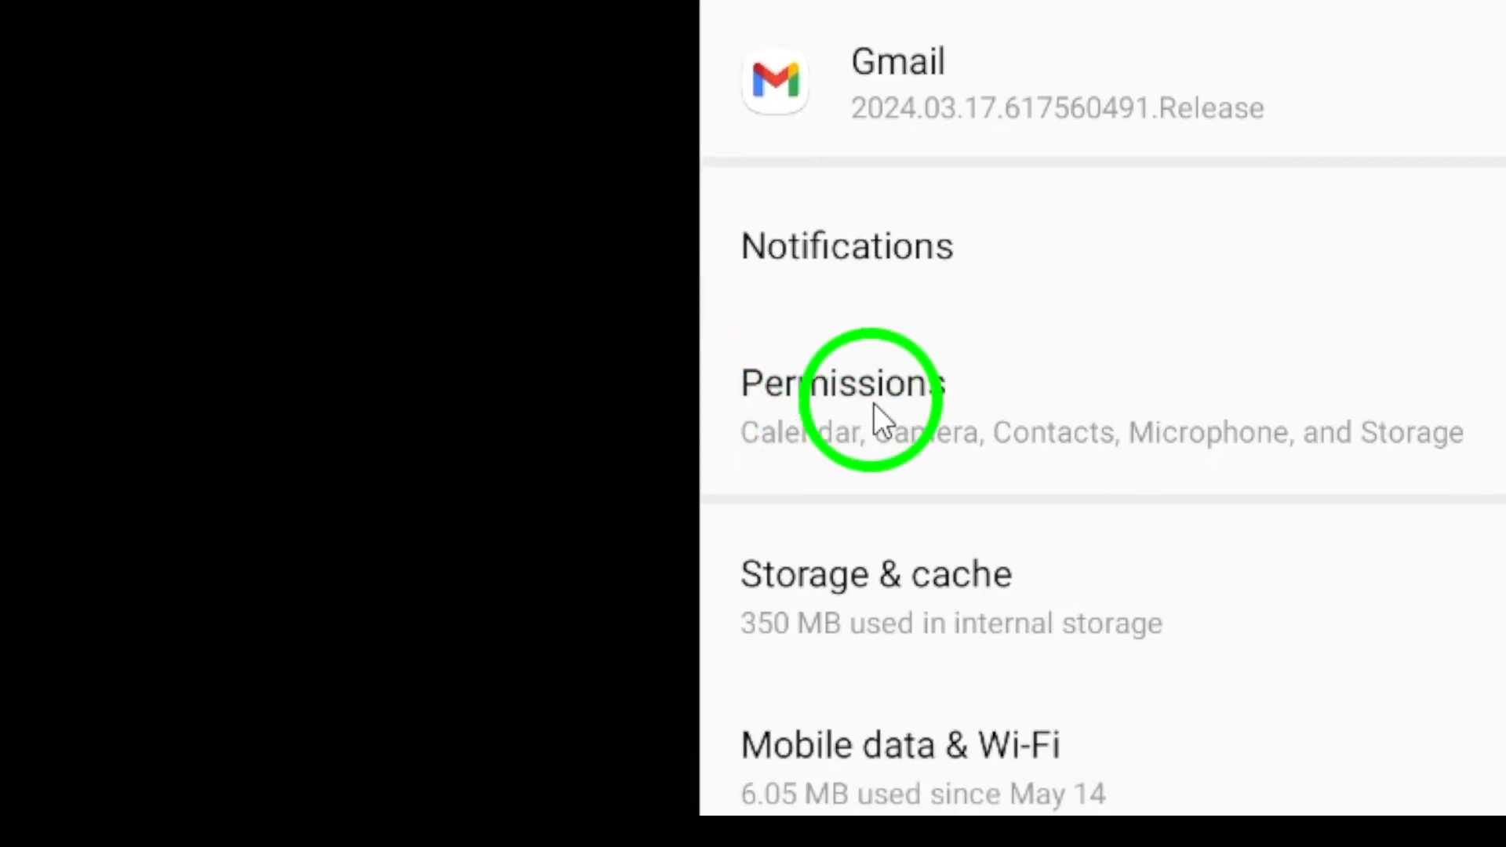
Show Gmail's All permissions list via the Permissions page's overflow menu.
{"action": "left_click", "coordinate": [844, 383]}
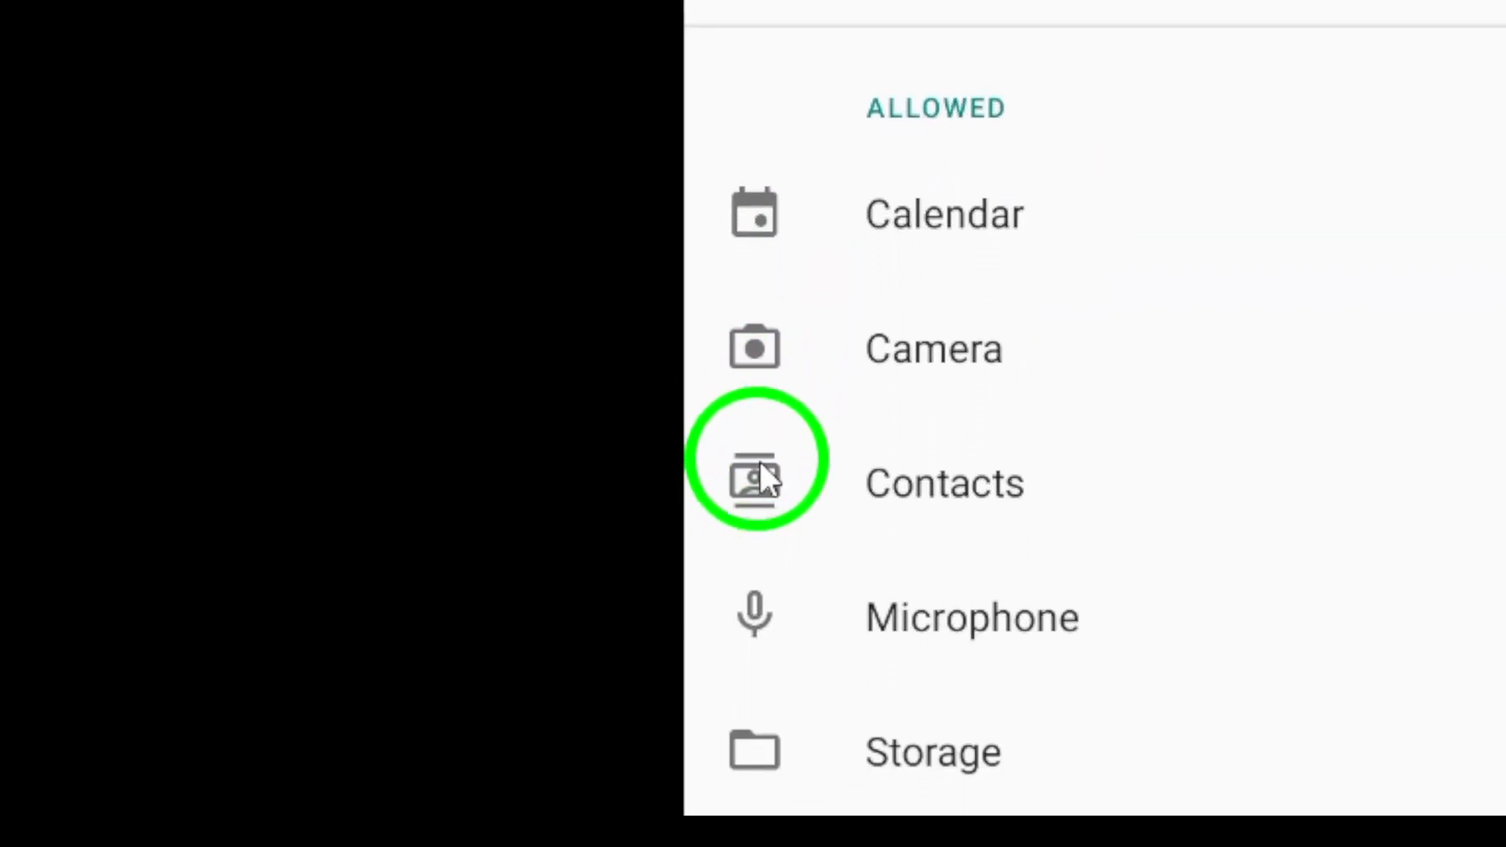
{"action": "scroll", "scroll_direction": "down", "scroll_amount": 3}
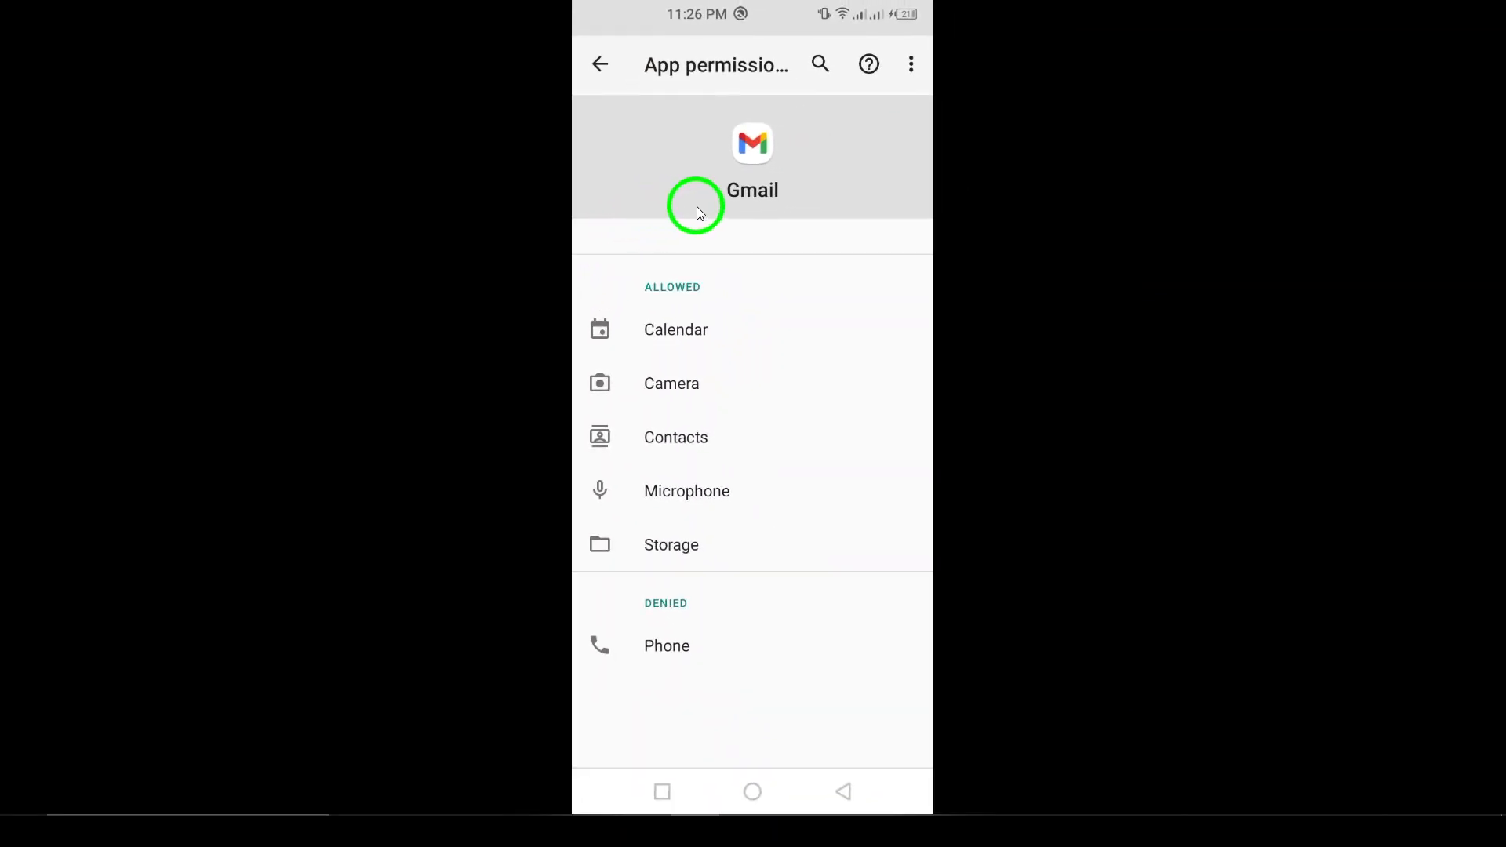
{"action": "left_click", "coordinate": [910, 64]}
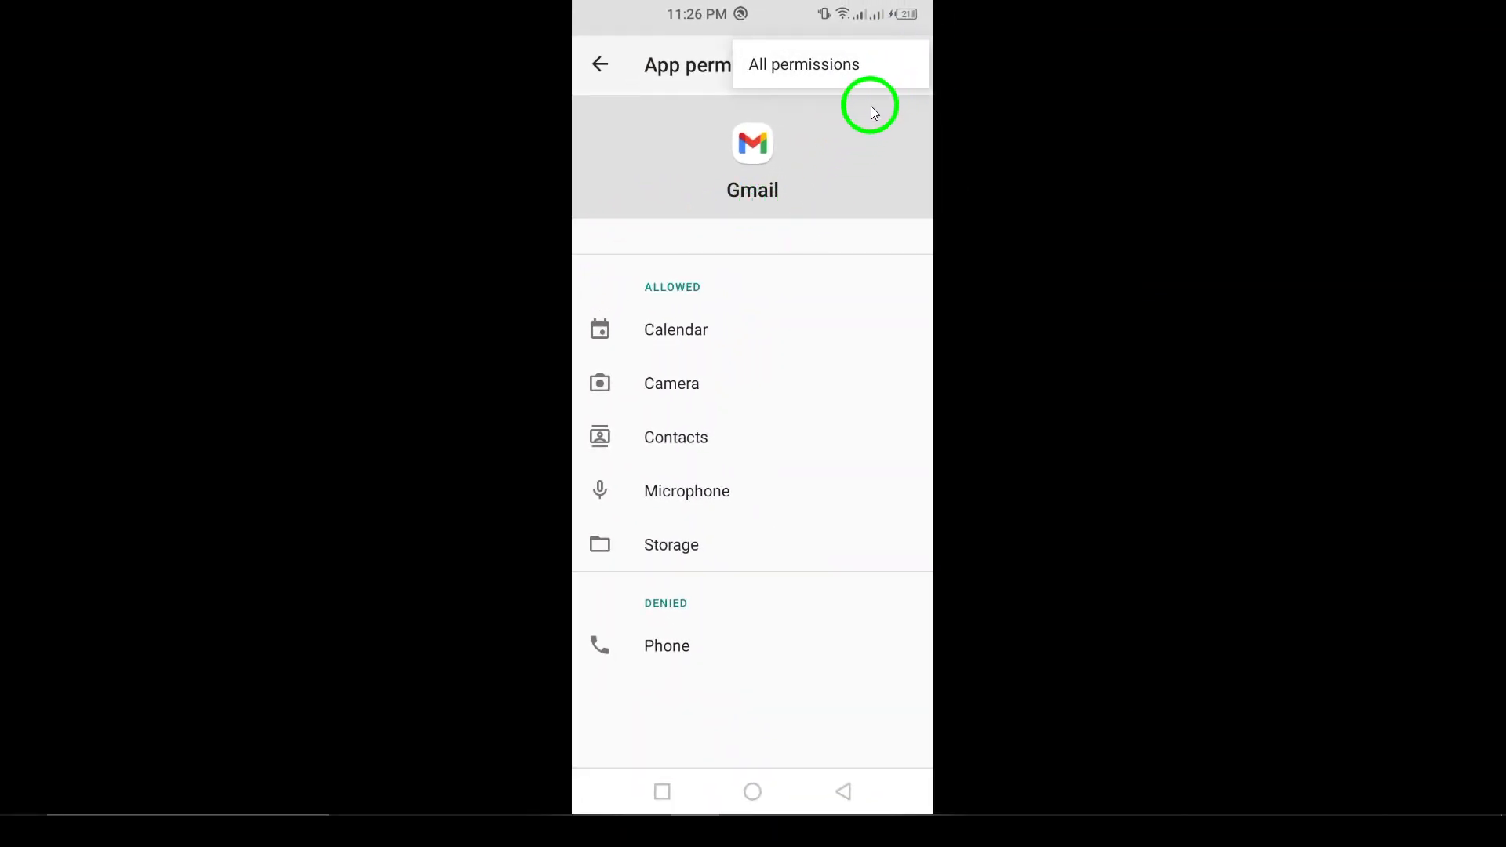
{"action": "left_click", "coordinate": [803, 65]}
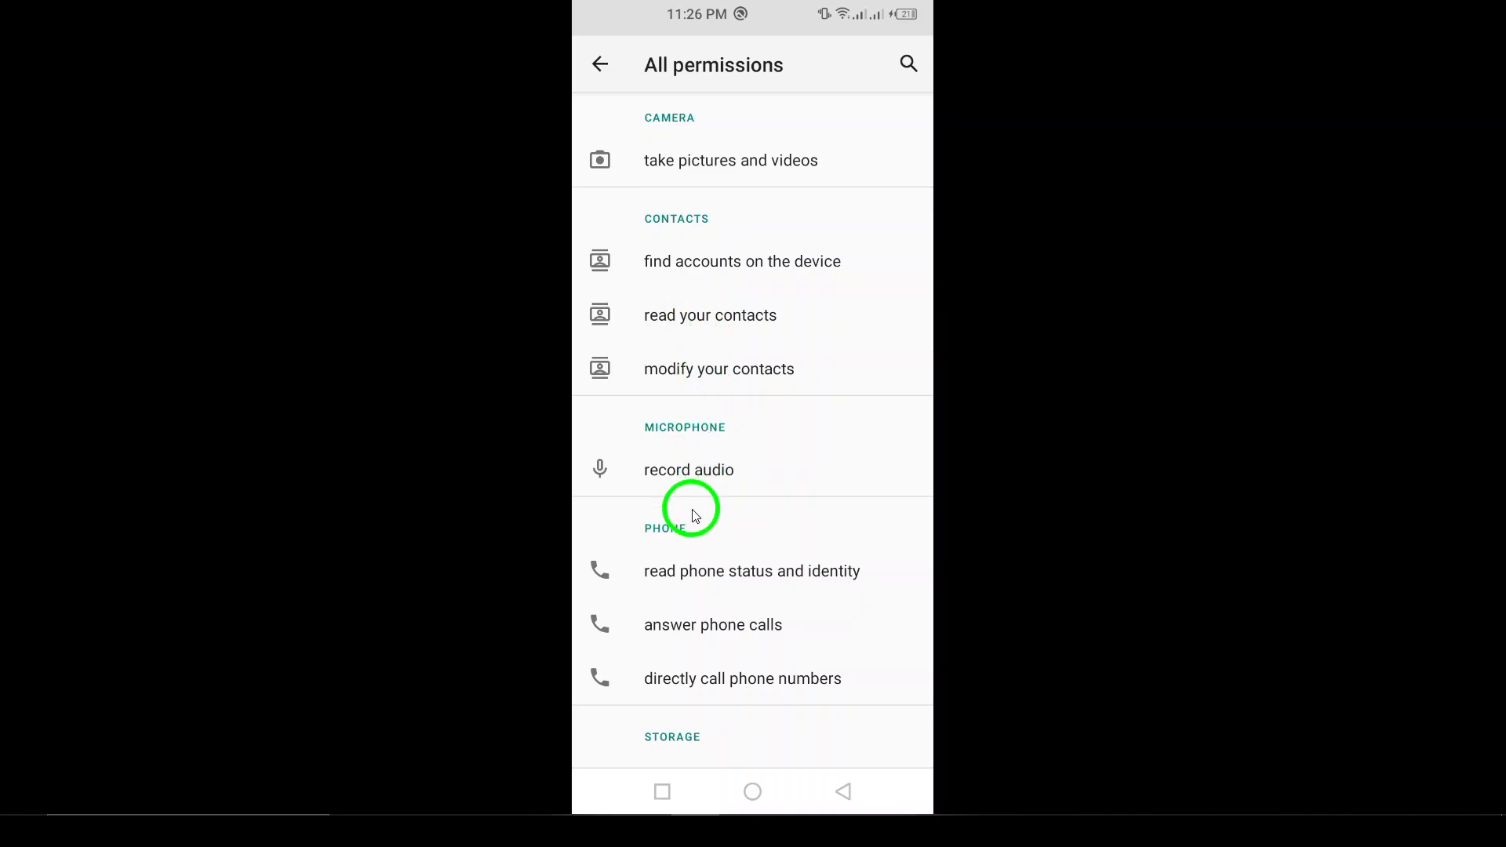
{"action": "scroll", "scroll_direction": "down", "scroll_amount": 3}
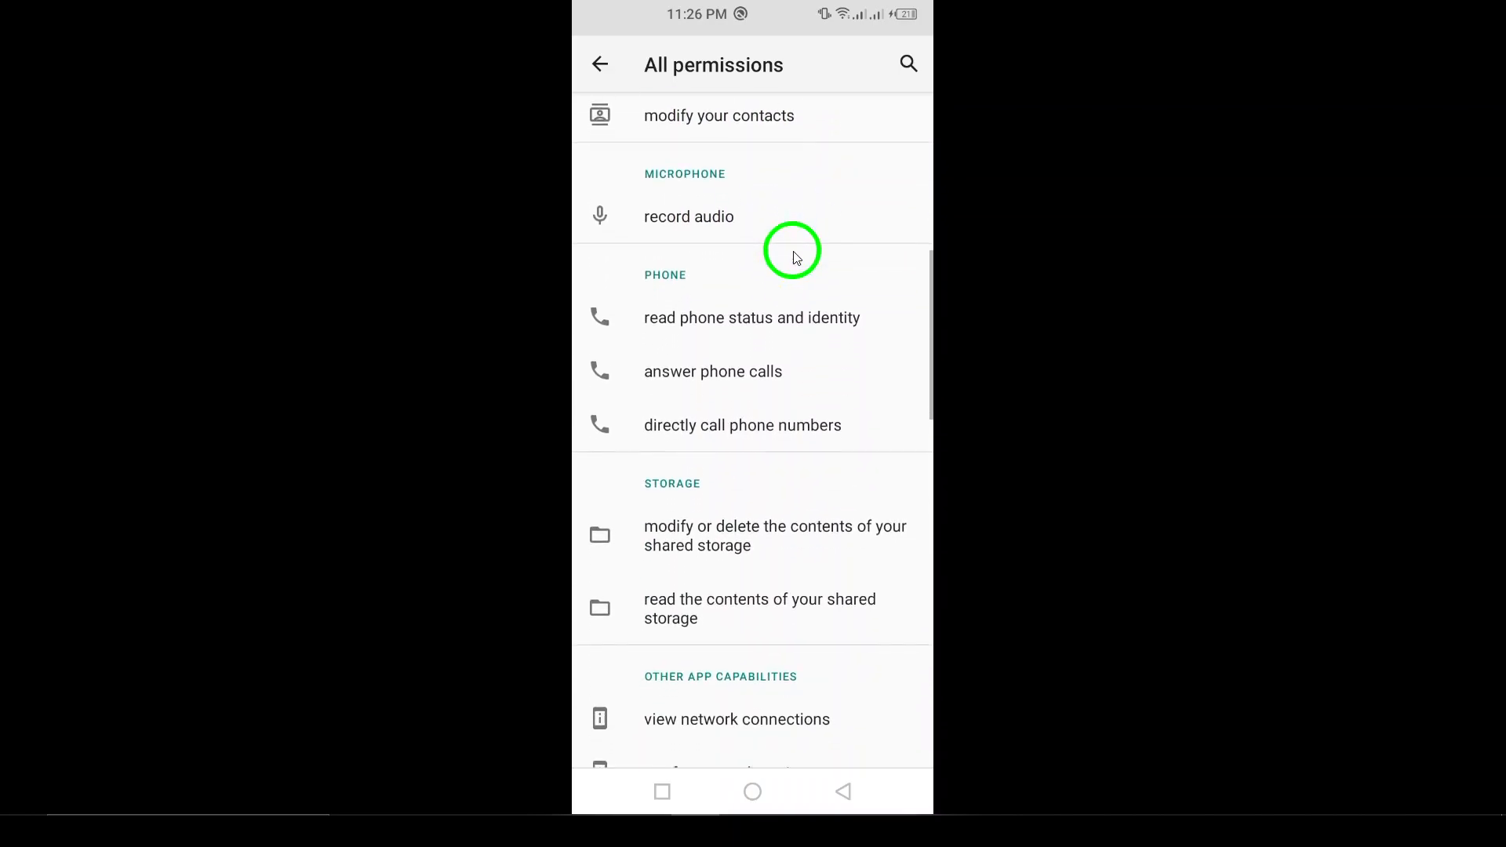
{"action": "scroll", "scroll_direction": "down", "scroll_amount": 3}
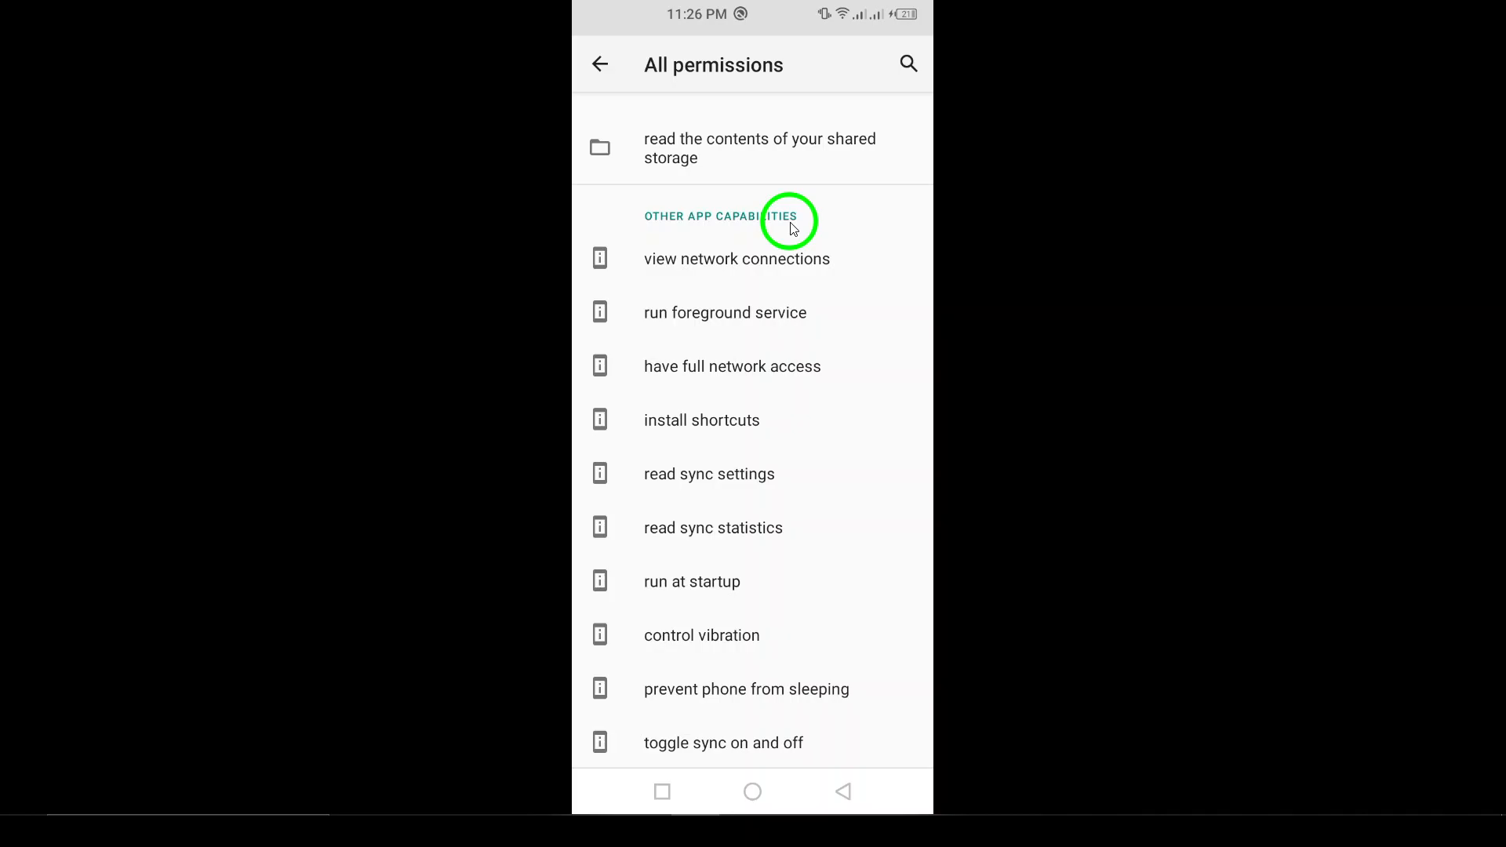
{"action": "scroll", "scroll_direction": "down", "scroll_amount": 3}
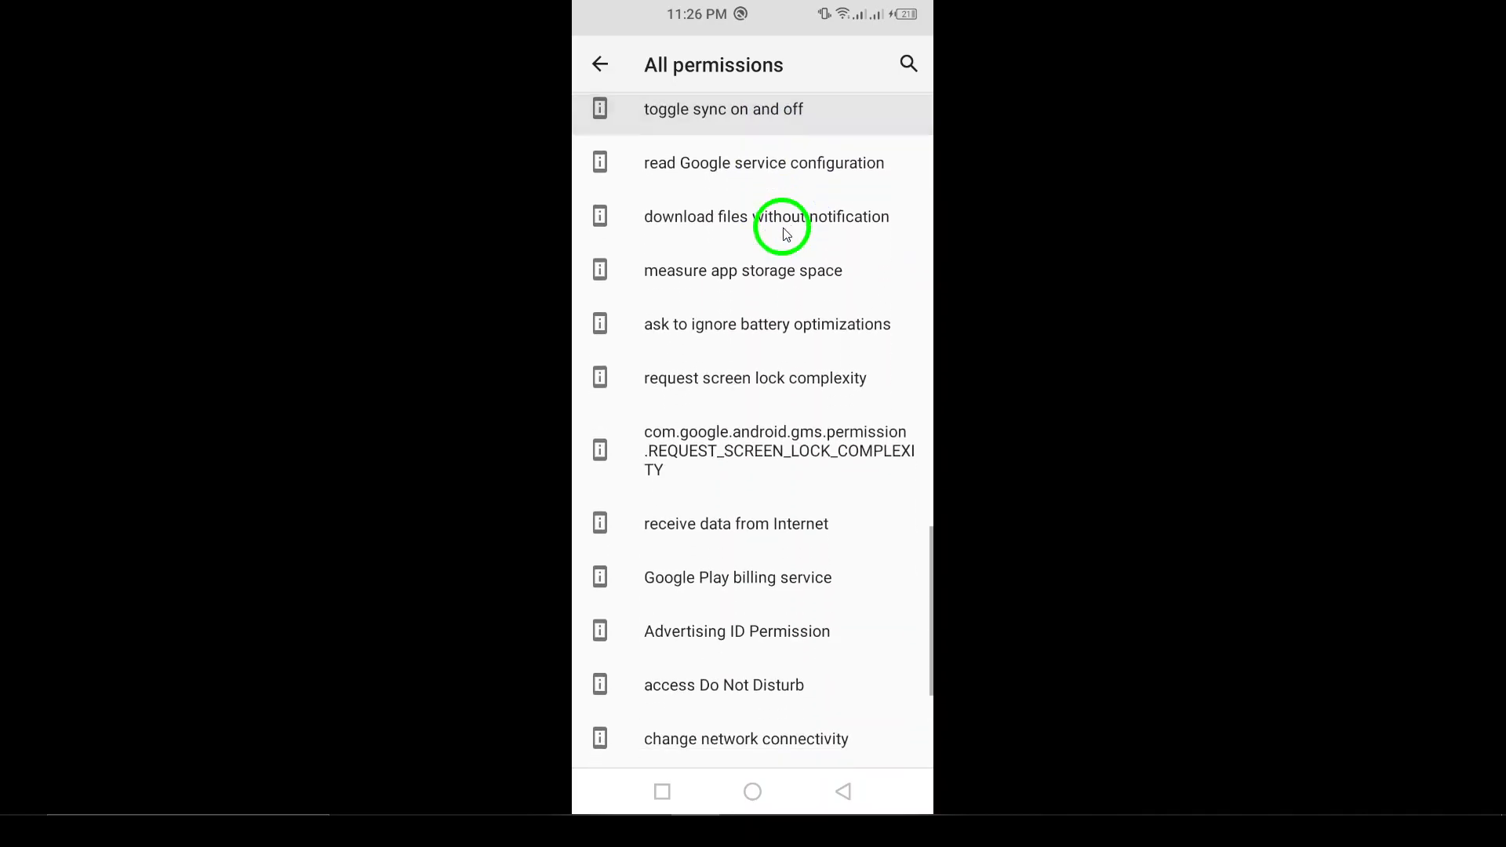
{"action": "scroll", "scroll_direction": "down", "scroll_amount": 3}
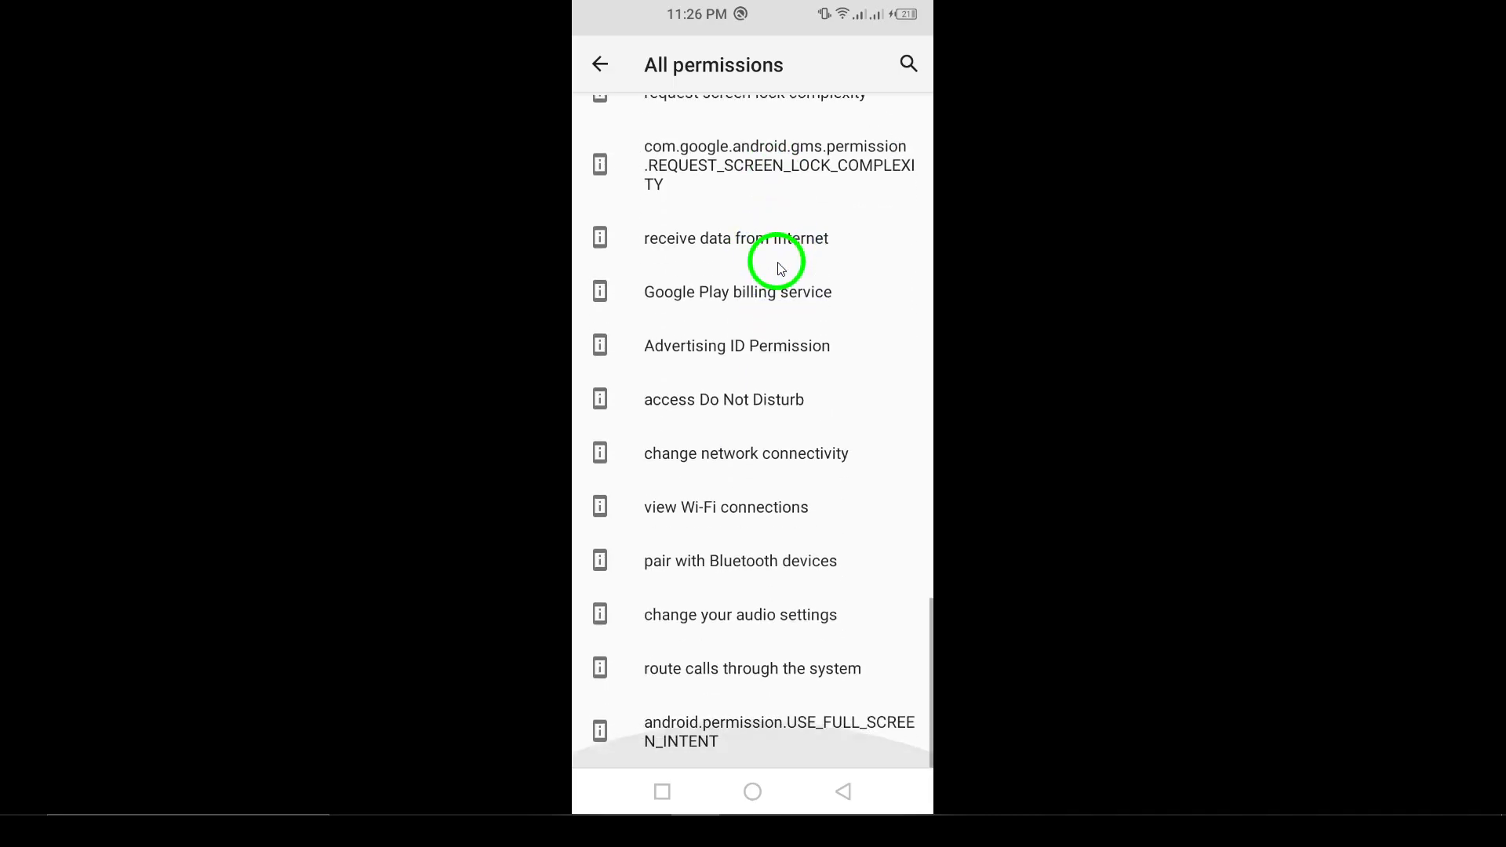